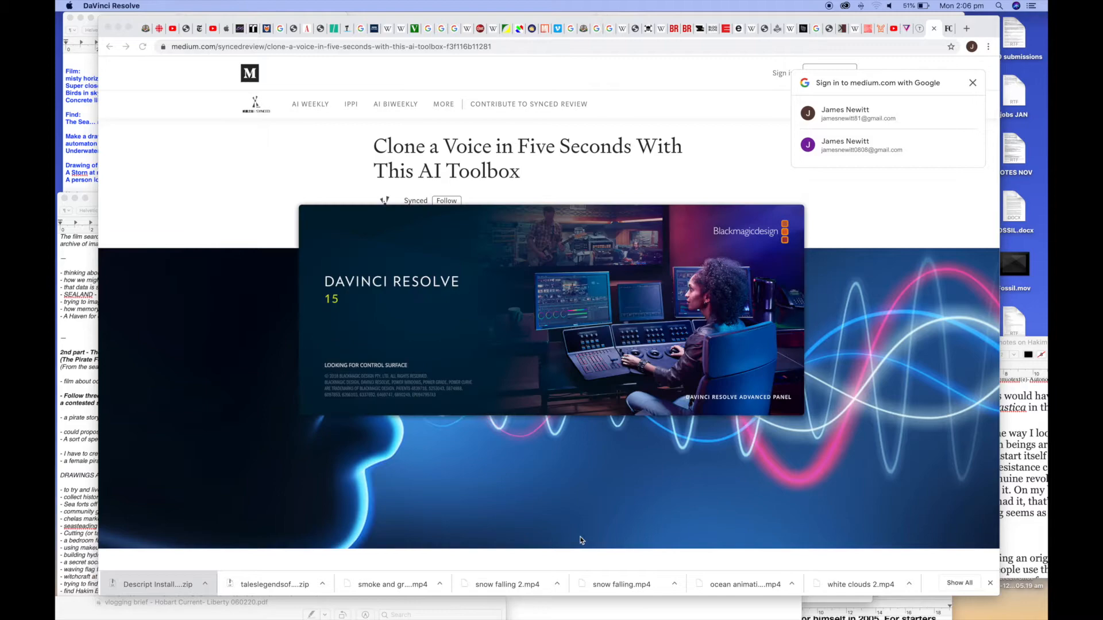
Step: Bring the OFFLAND 2 project forward with the Feb rough cut on the Edit page
click(110, 6)
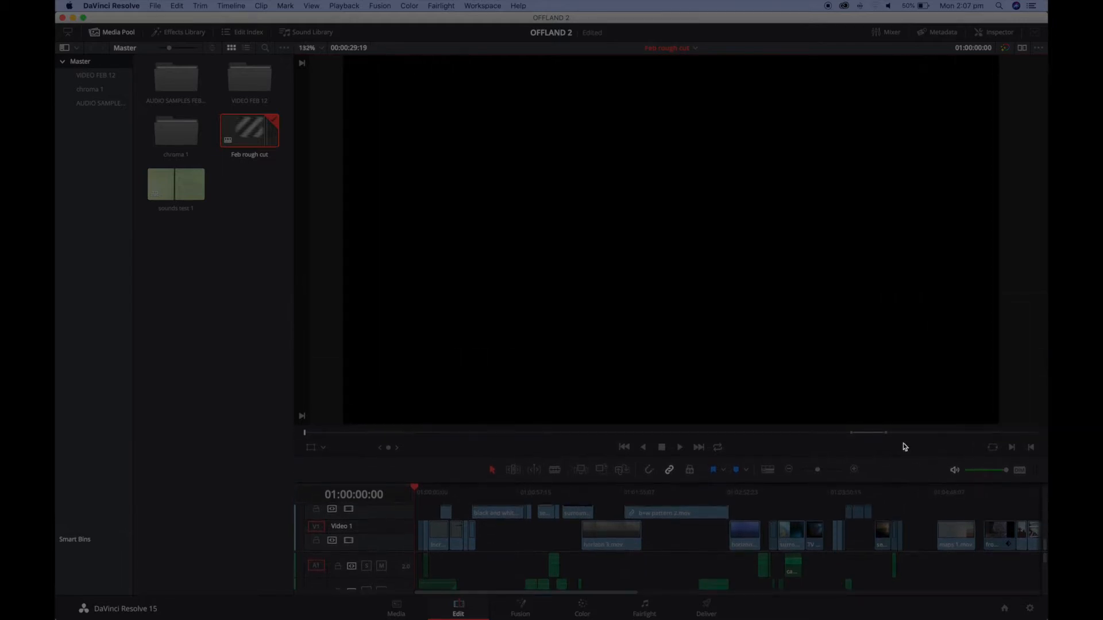
Step: Scrub the playhead through the opening ocean and underwater shots to around 01:04:51
click(416, 491)
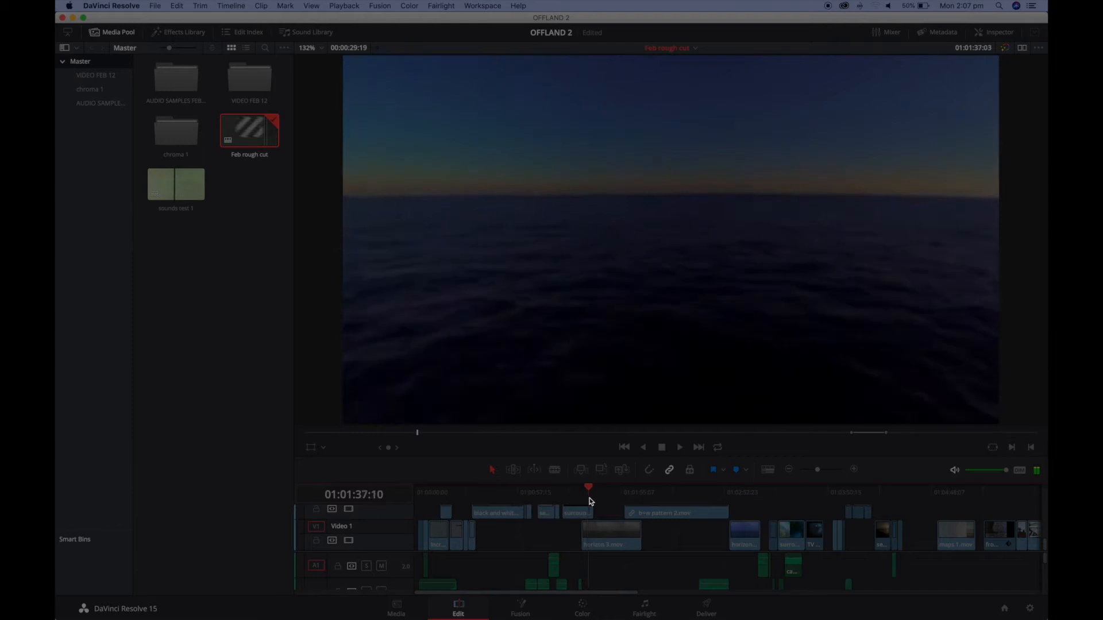
click(739, 491)
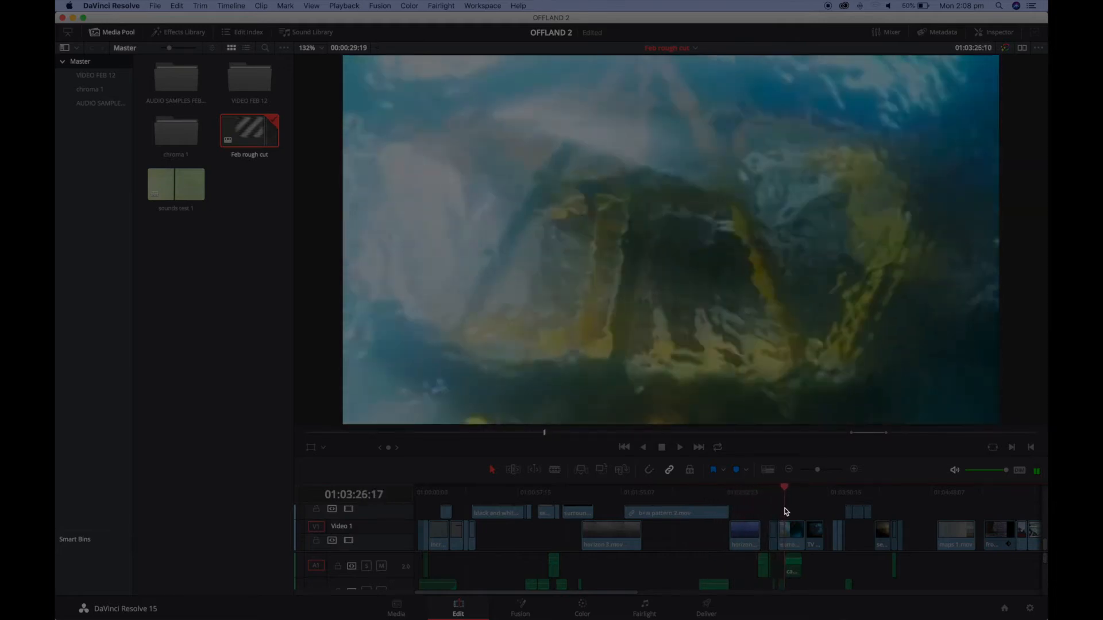
click(815, 492)
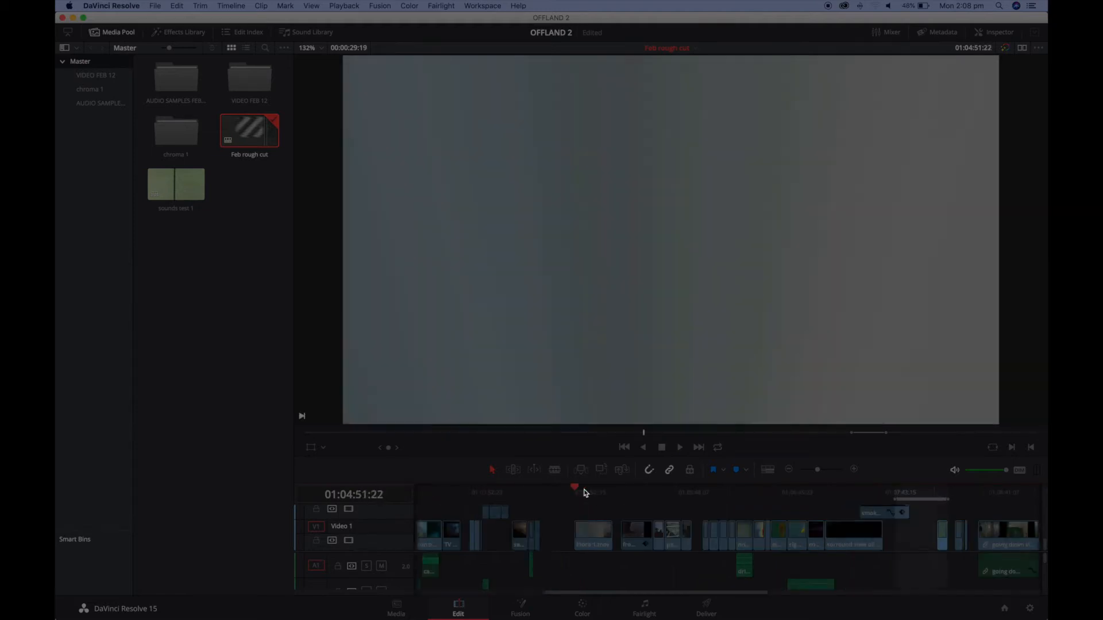
Step: Move the playhead ahead to the animated character shot near 01:09:56
click(652, 488)
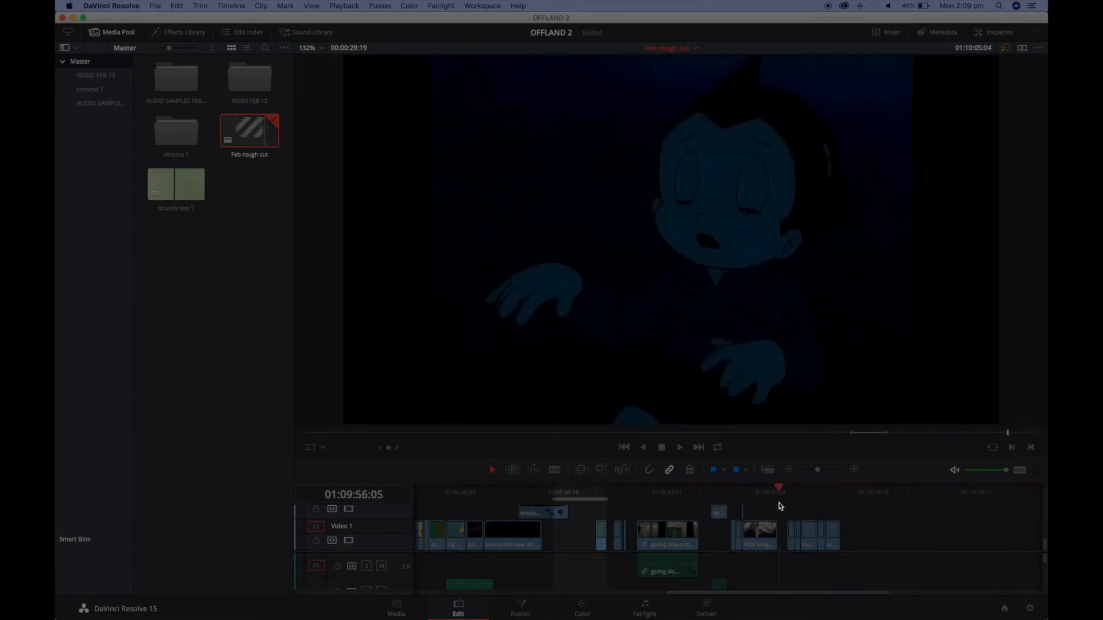
Step: Return to 01:09:30 and play the cut through the close-up shot at 01:09:37
click(743, 492)
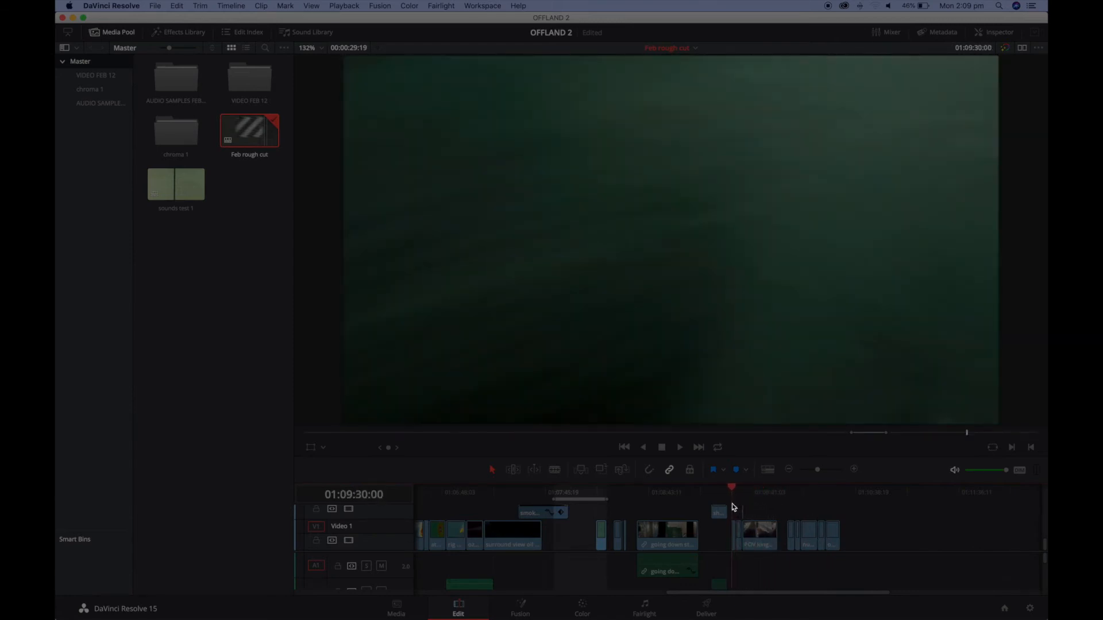
click(678, 447)
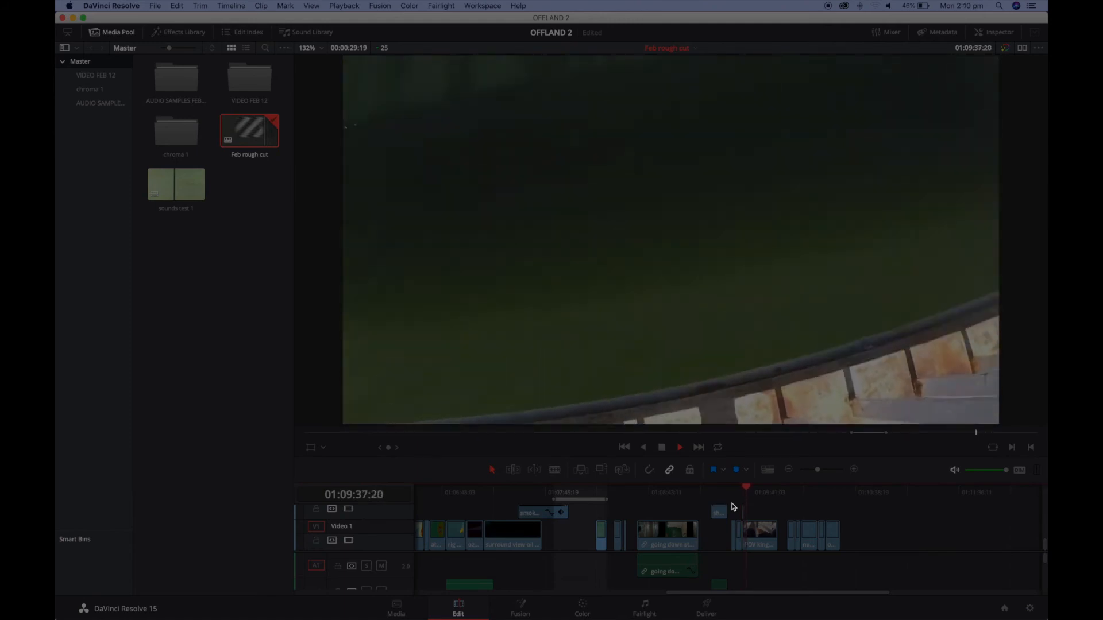